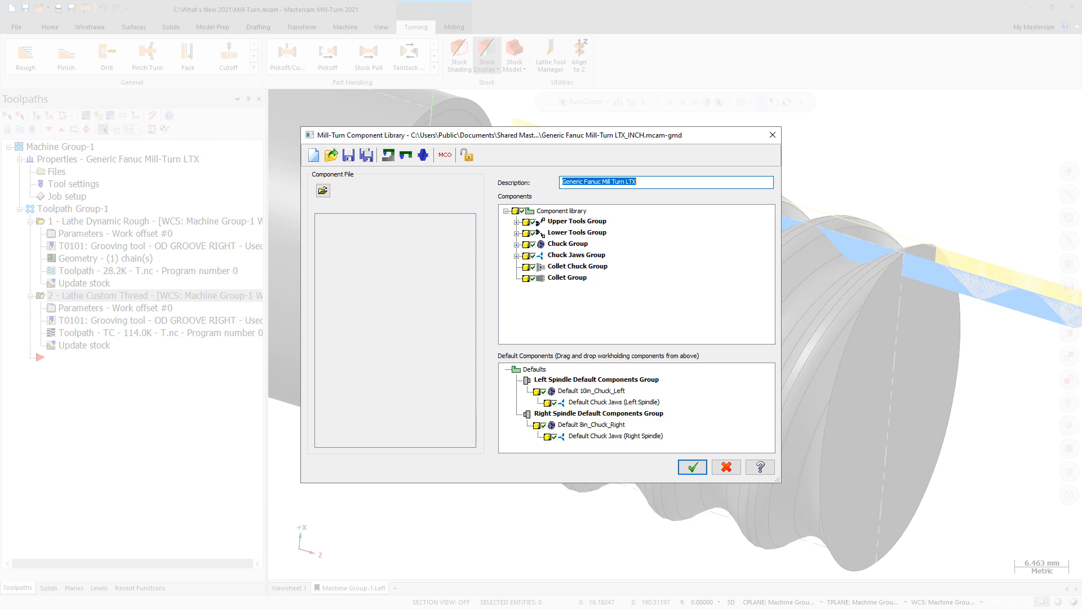
- Show the component library's Groups settings with Collet Chuck Group and Collet Group checked
{"action": "right_click", "coordinate": [561, 211]}
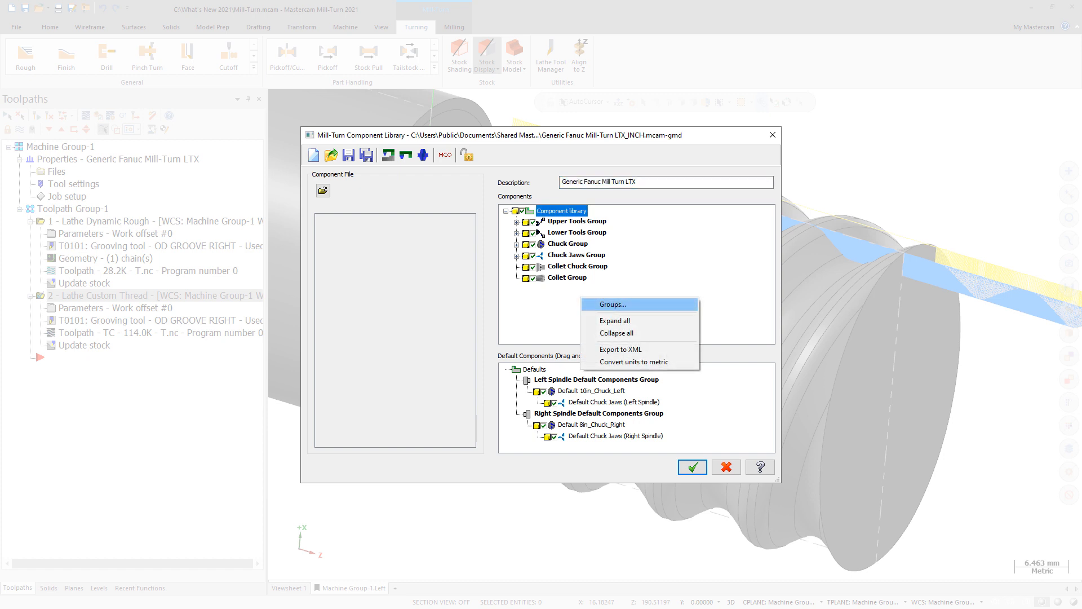
{"action": "mouse_move", "coordinate": [613, 303]}
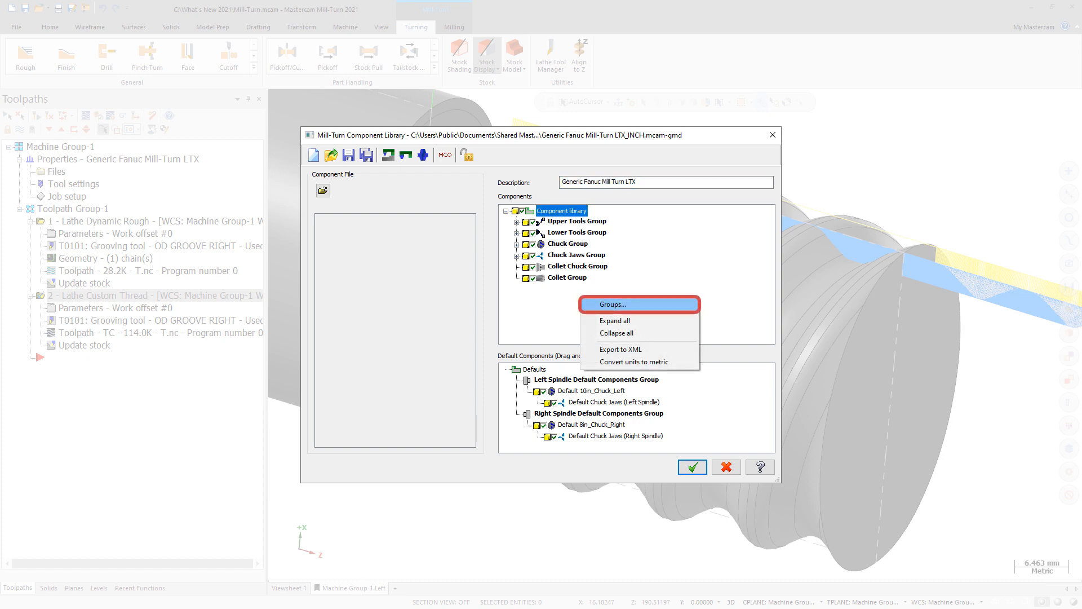
{"action": "left_click", "coordinate": [608, 305]}
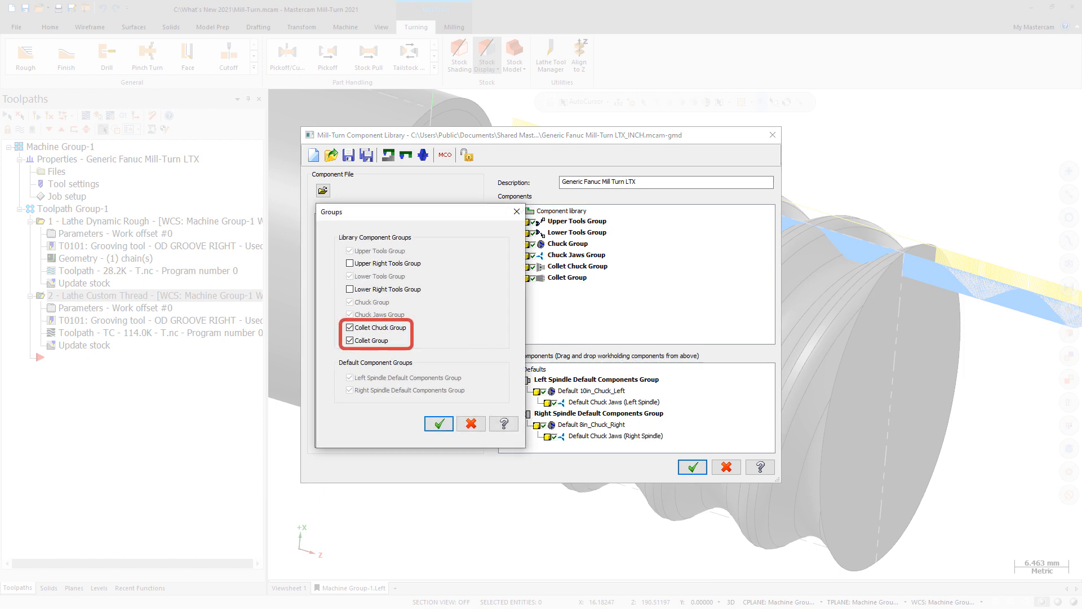
- Start adding a workholding component to the left spindle's empty slot, listing the Collet Chuck Group
{"action": "left_click", "coordinate": [438, 423]}
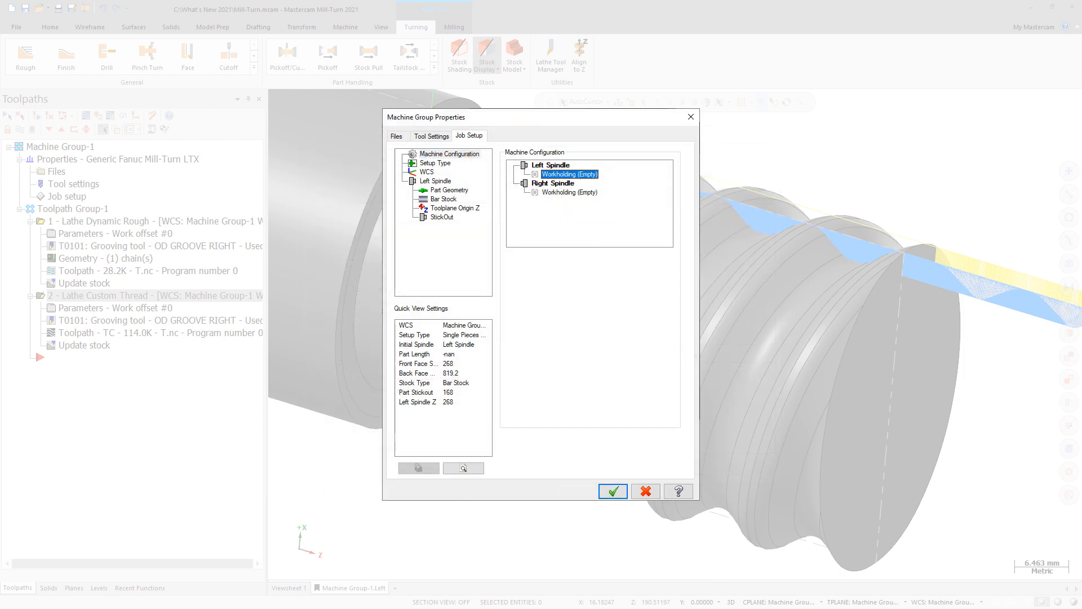
{"action": "right_click", "coordinate": [568, 174]}
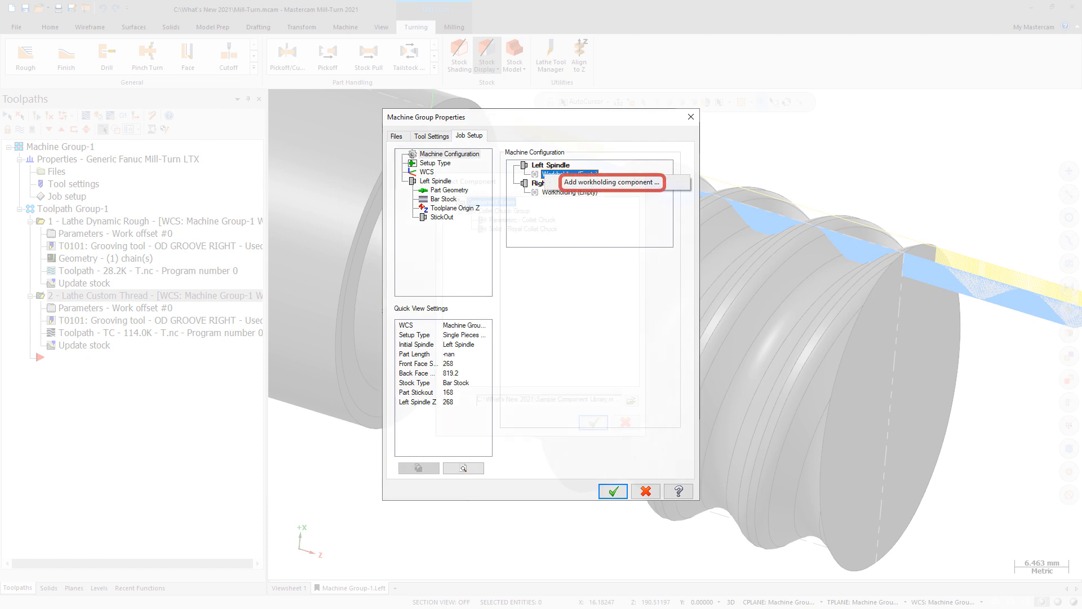
{"action": "left_click", "coordinate": [611, 182]}
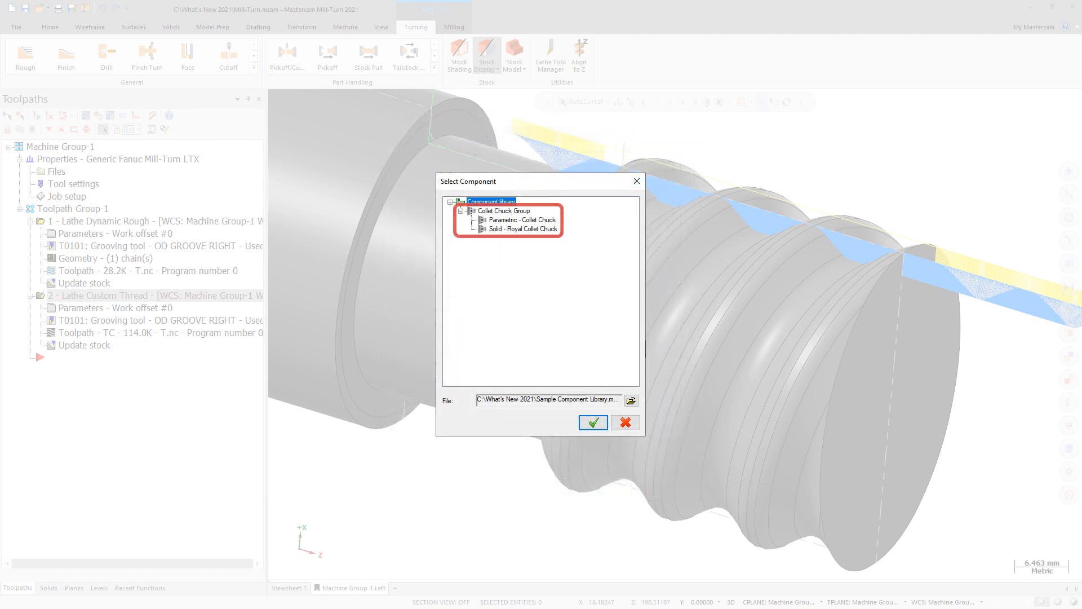
{"action": "left_click", "coordinate": [592, 421]}
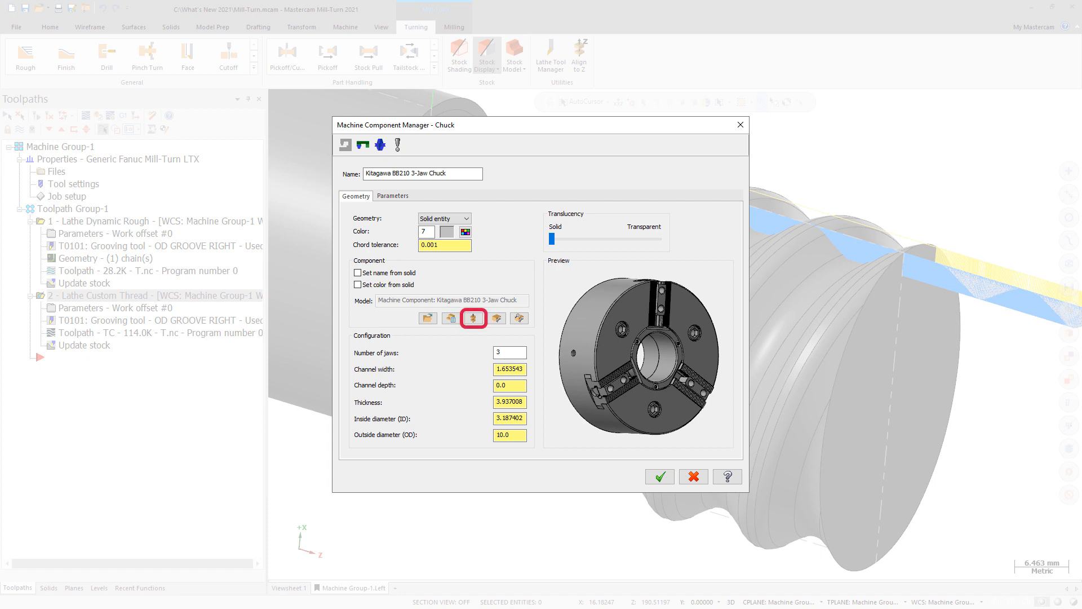
- Review the Component model buttons and switch to the Solid - Royal Collet Chuck definition
{"action": "left_click", "coordinate": [472, 318]}
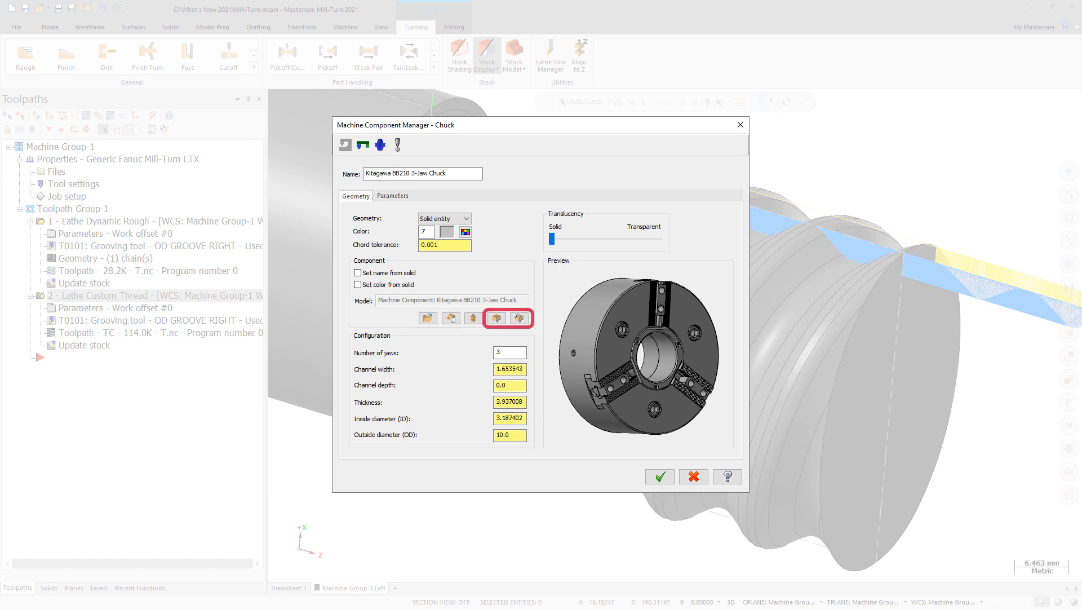
{"action": "left_click", "coordinate": [496, 317]}
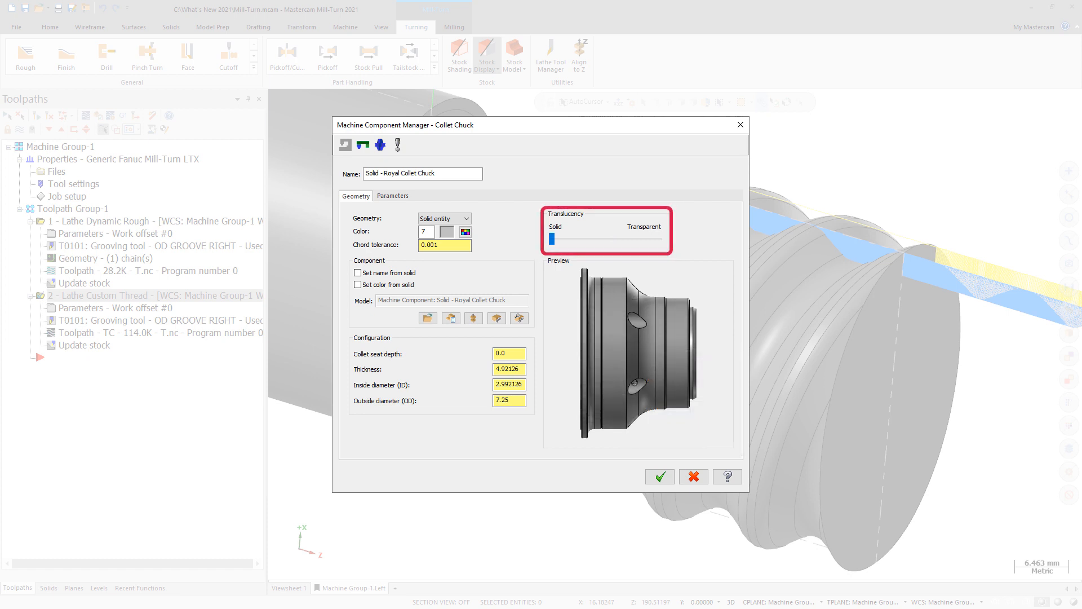
- Move the Translucency slider from Solid toward Transparent for the Royal Collet Chuck
{"action": "left_click_drag", "start_coordinate": [555, 238], "coordinate": [633, 238]}
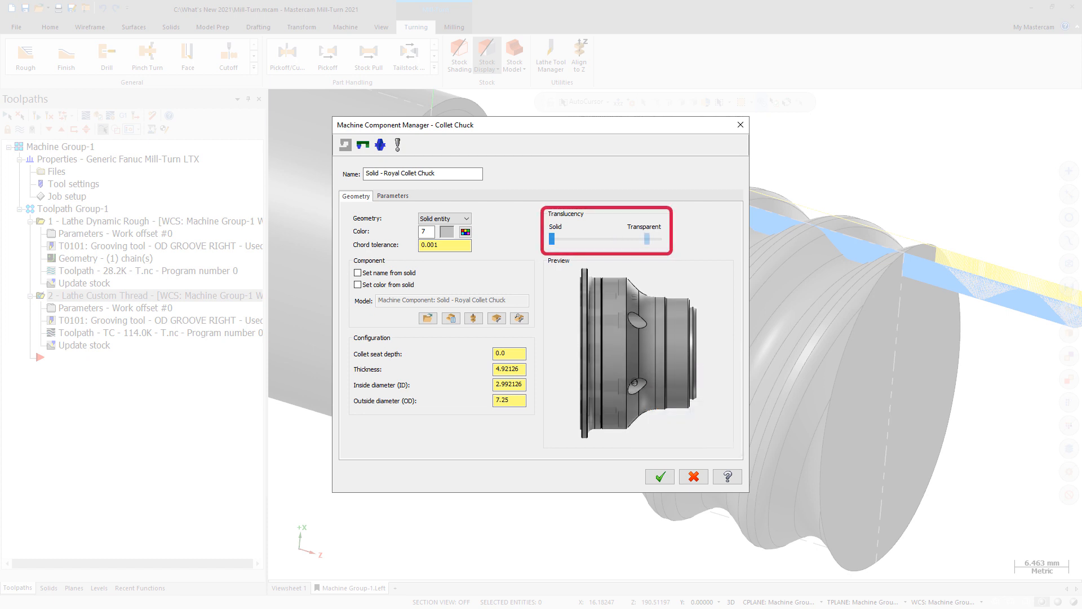
{"action": "left_click_drag", "start_coordinate": [539, 239], "coordinate": [644, 239]}
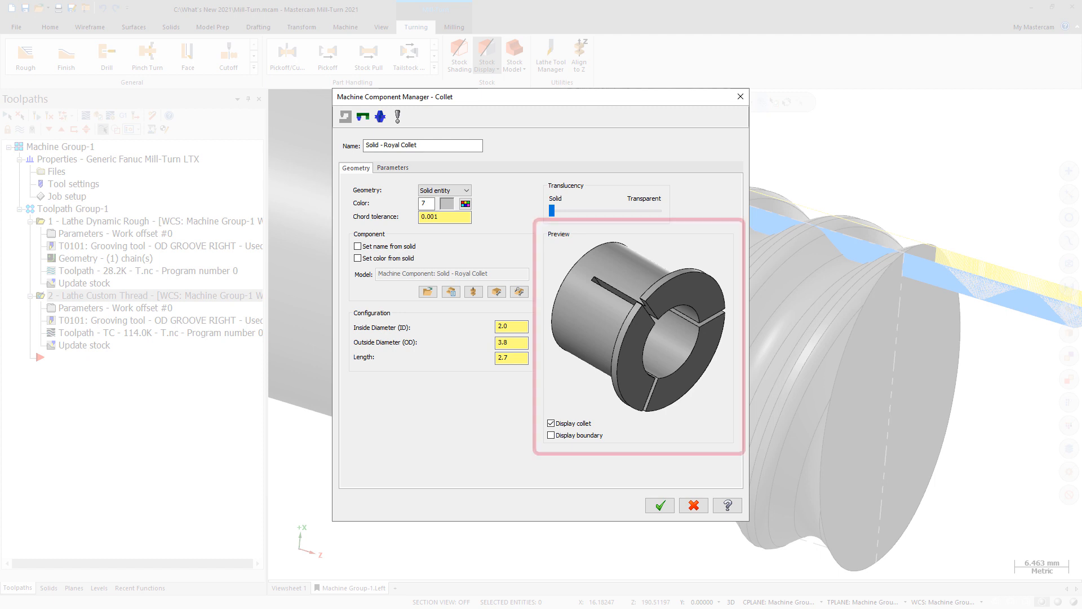
- Preview the collet with its boundary profile, then confirm OK to exit the Machine Component Manager
{"action": "left_click", "coordinate": [551, 435]}
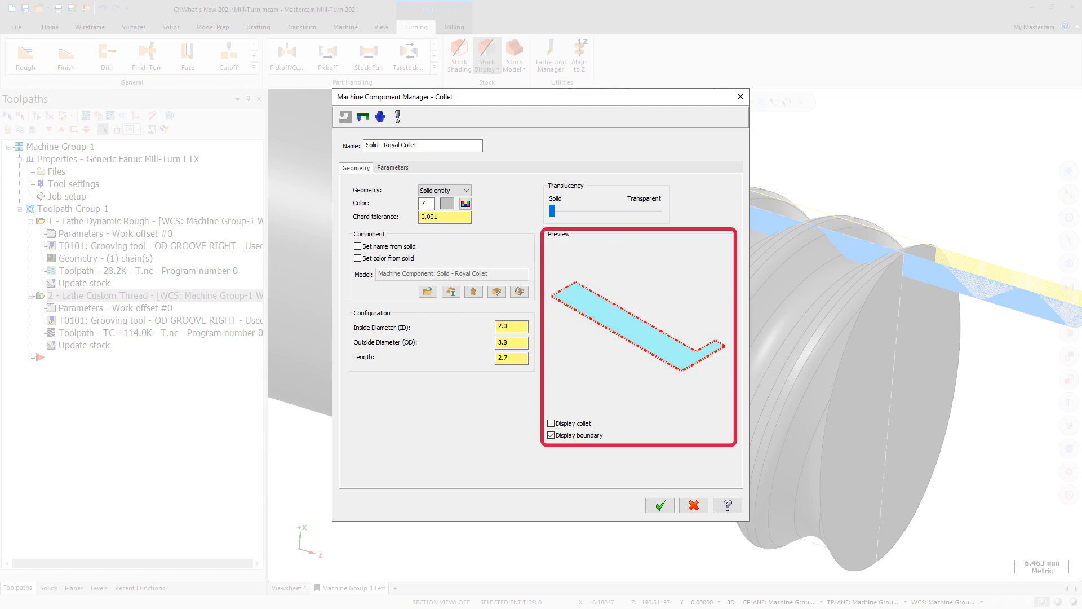
{"action": "left_click", "coordinate": [551, 423]}
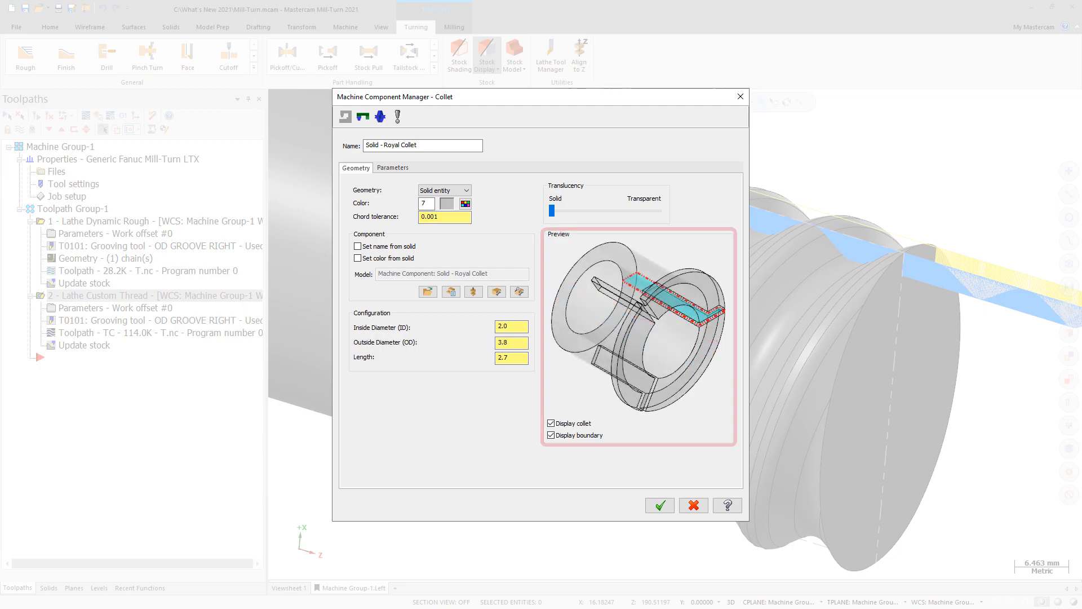
{"action": "left_click", "coordinate": [658, 505]}
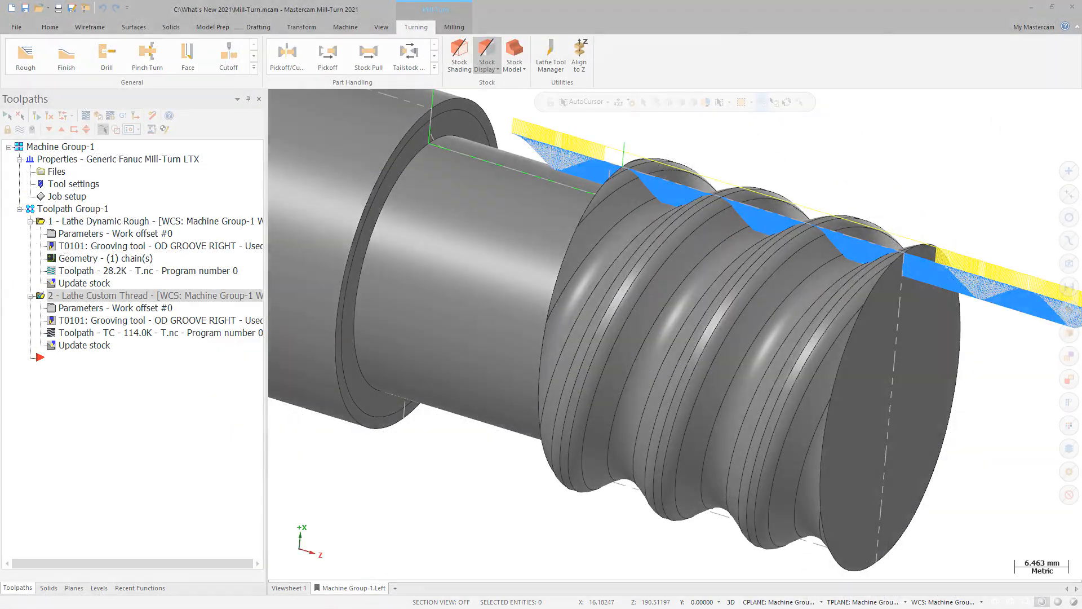